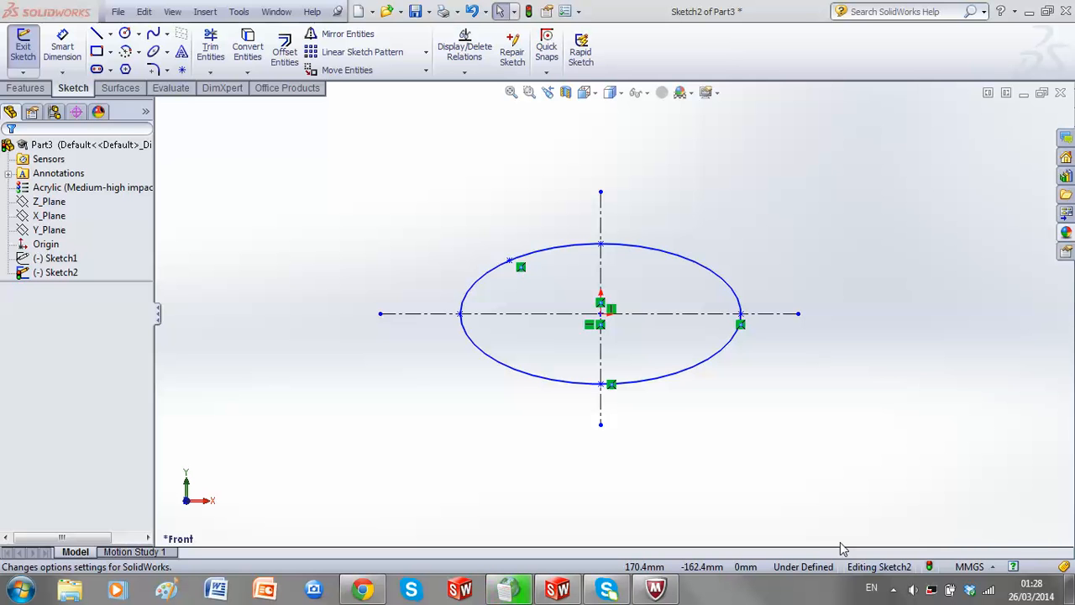
mouse_move(618, 457)
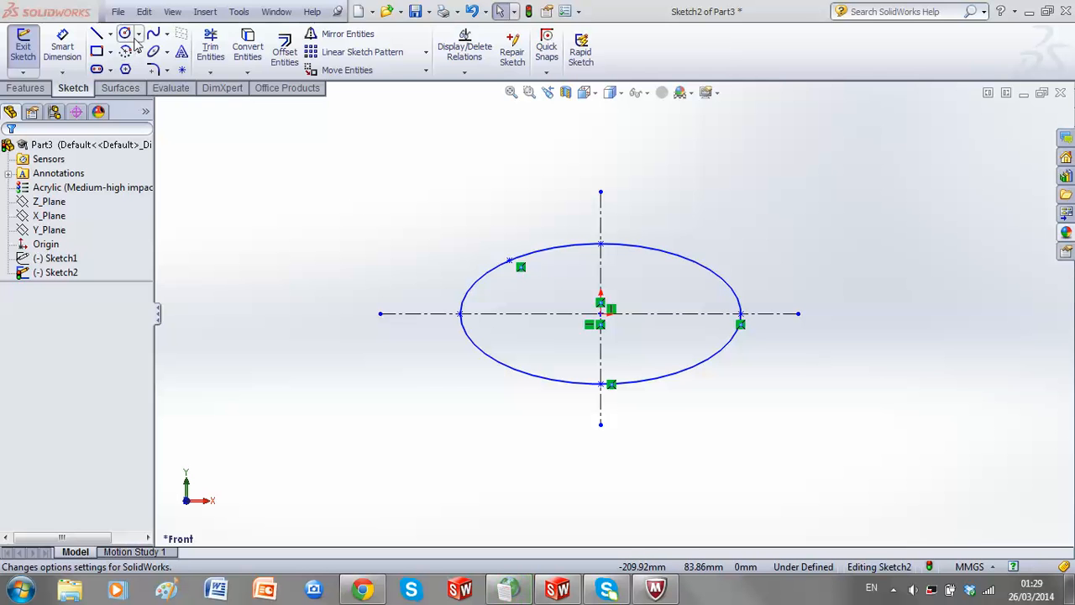
mouse_move(126, 50)
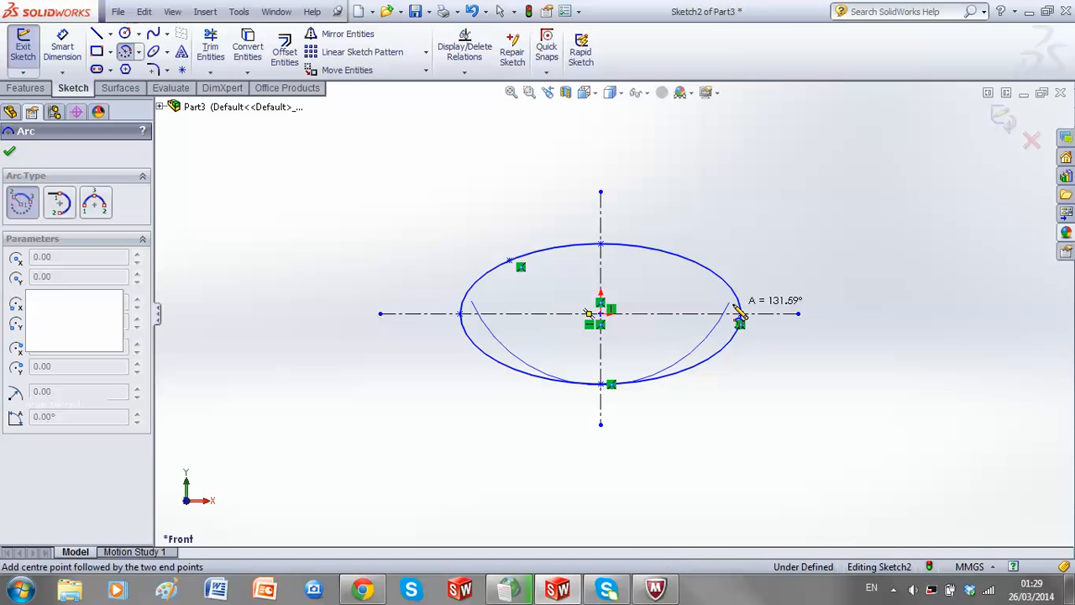
- Place the centre-point arc from the ellipse top to the major axis with parameter 100.00
click(739, 322)
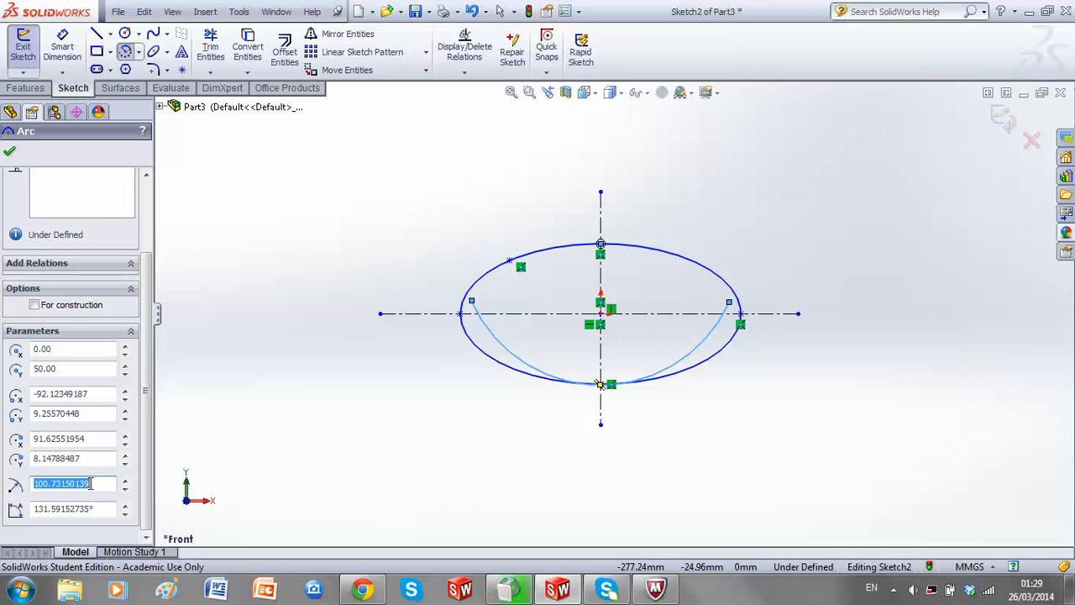
text(100.00)
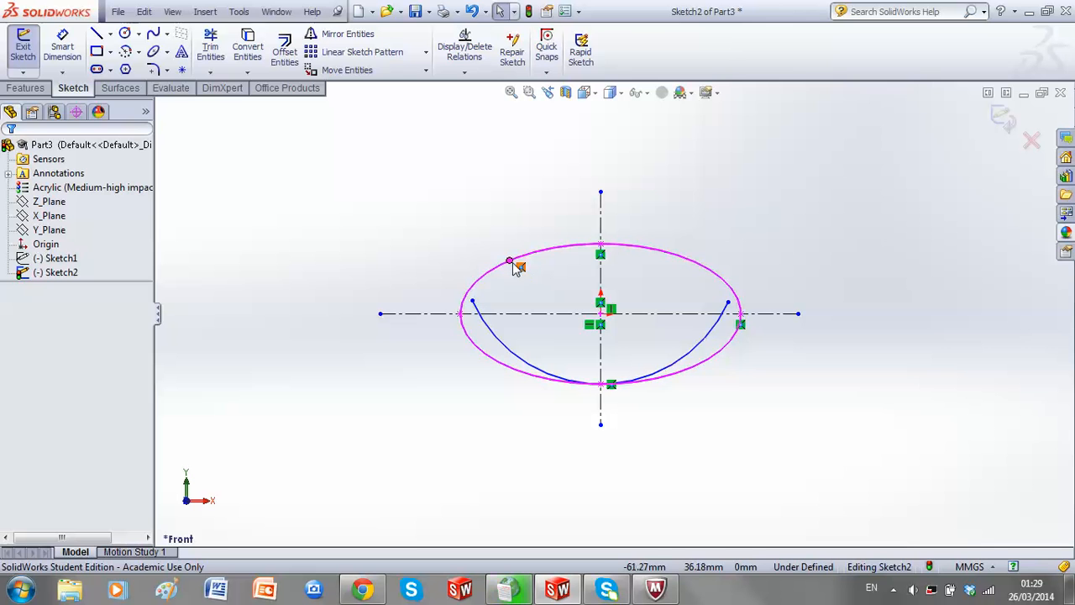
- Switch to Centerline and draw focal lines from the upper-left ellipse point to both foci
click(111, 34)
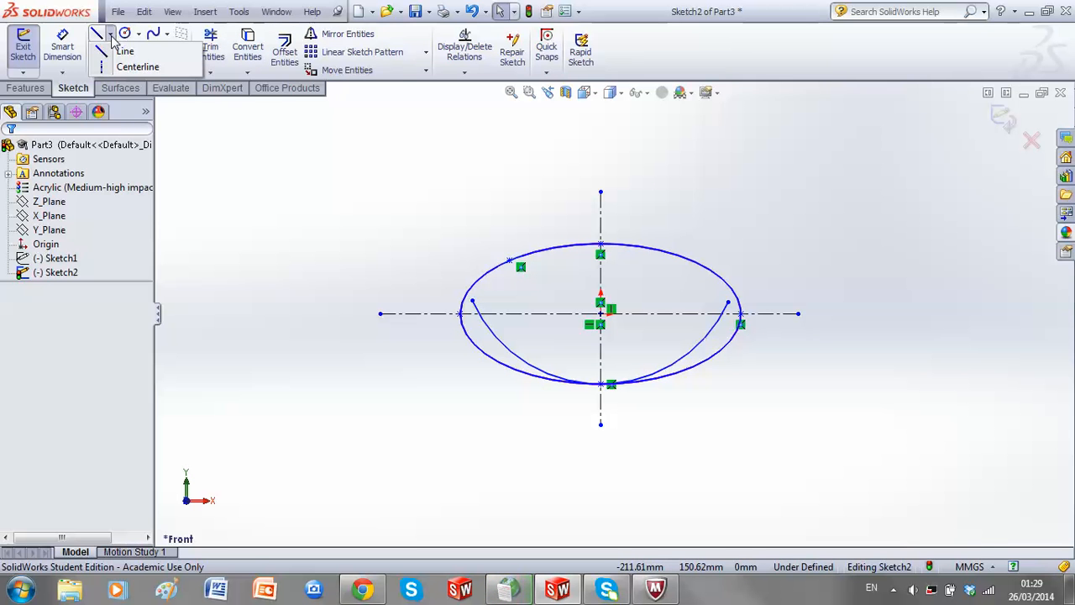
click(124, 50)
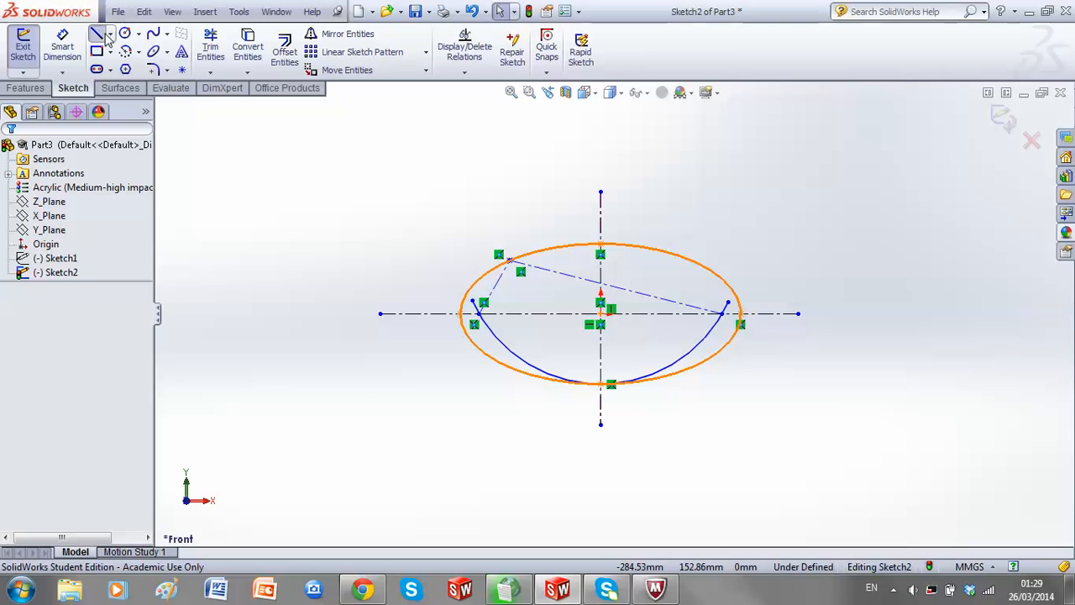
- Draw an ordinary line tangent to the ellipse at the upper-left focal-line point
click(101, 33)
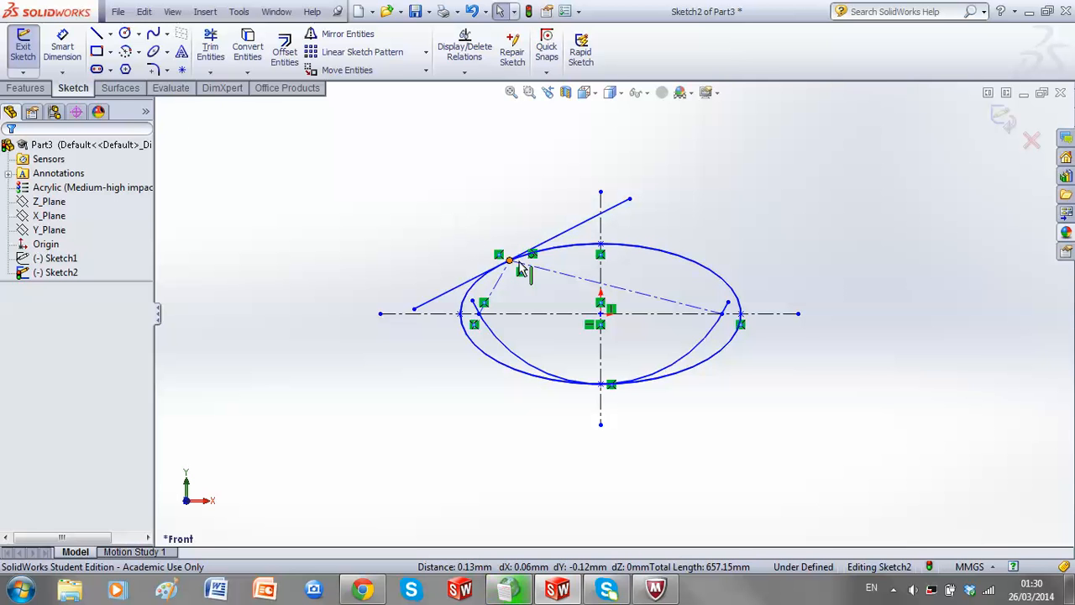
click(507, 260)
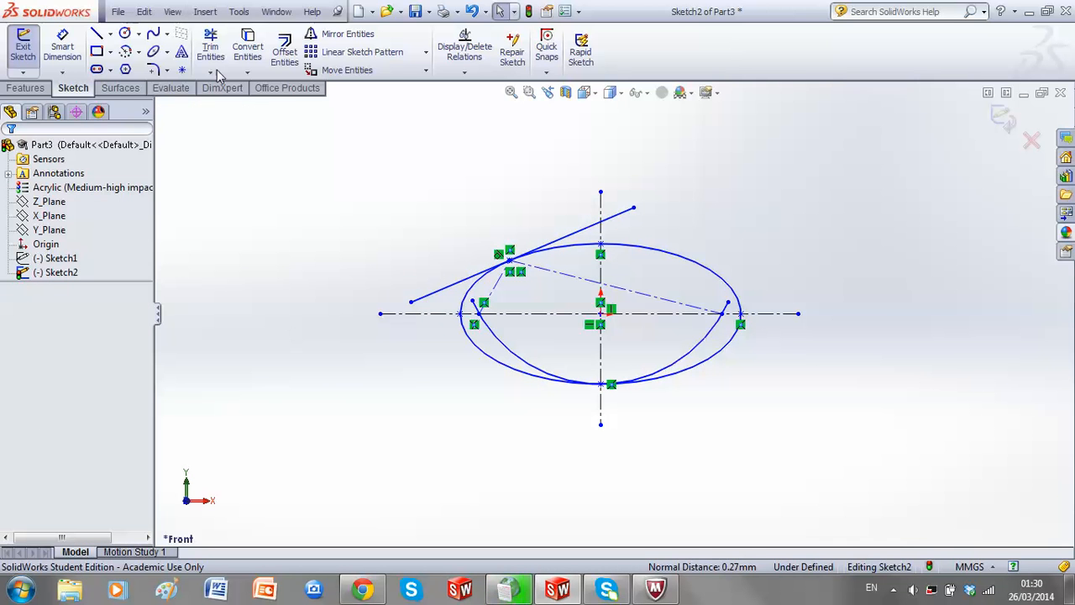
- Draw the normal line from the tangent point inward, perpendicular to the tangent
click(97, 34)
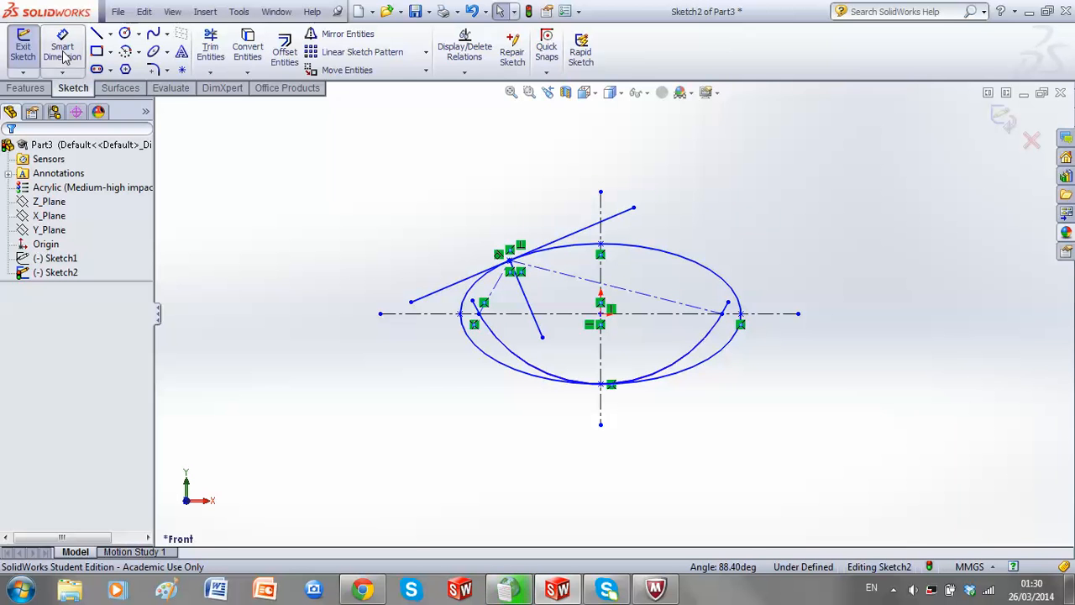
- Dimension the 52.86° angle between the normal and a focal line, then begin the second angle
click(524, 289)
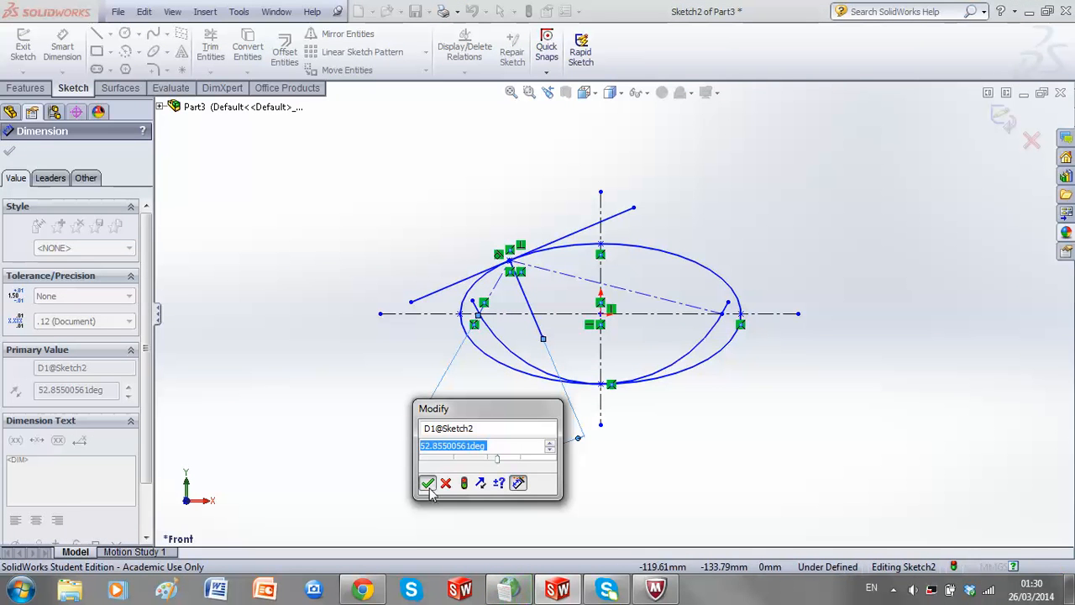
click(426, 482)
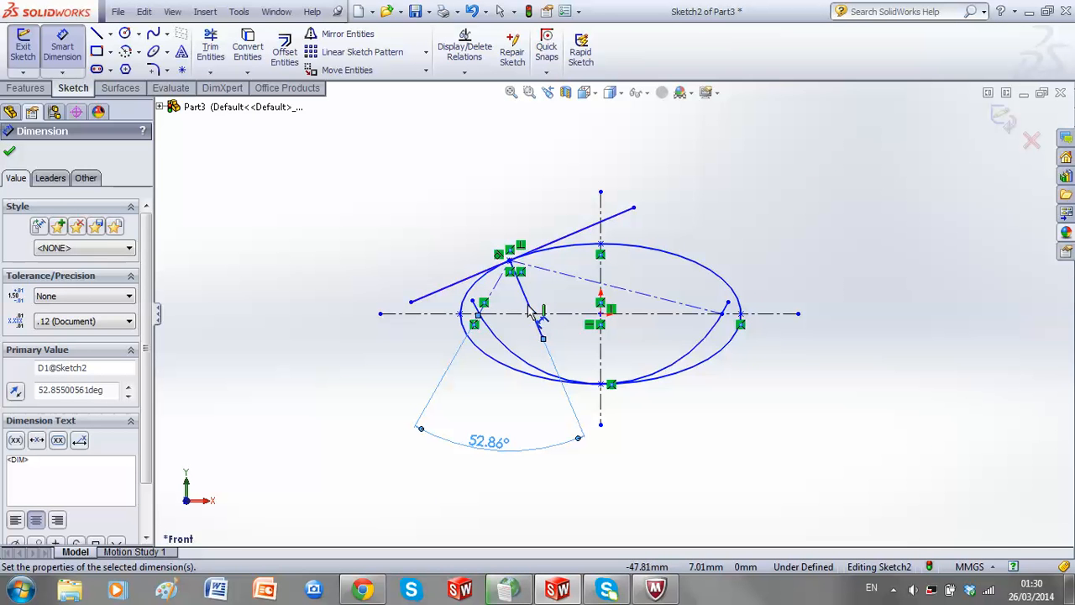
click(537, 316)
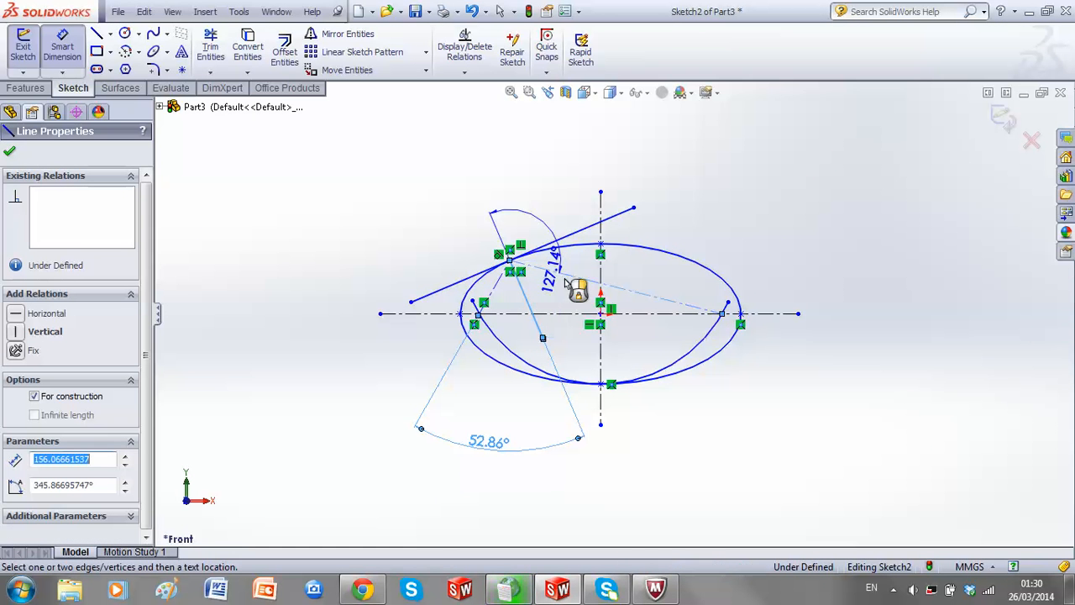